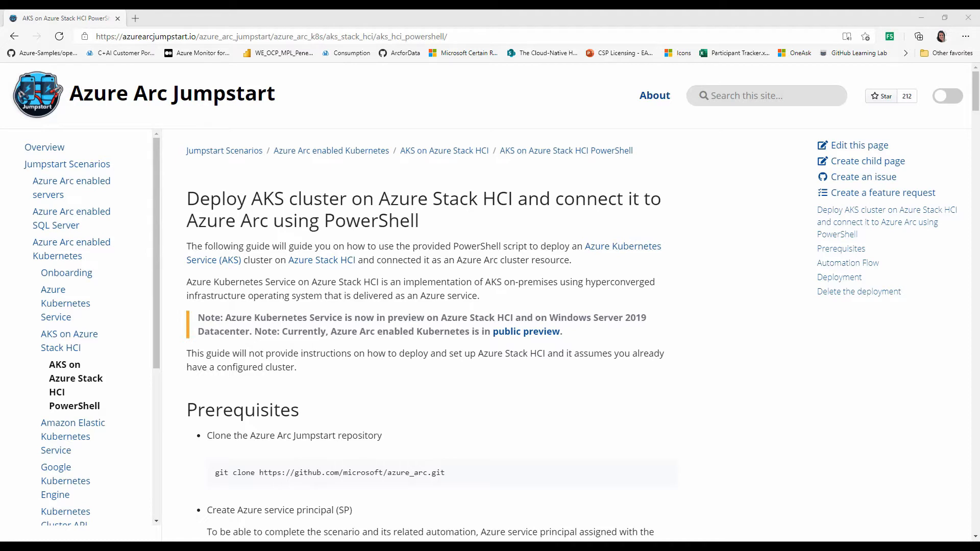
mouse_move(894, 331)
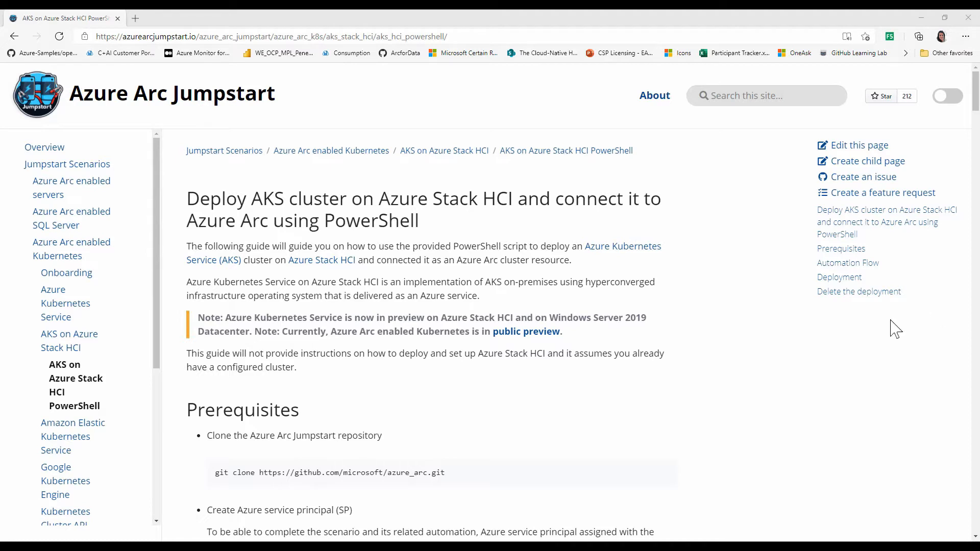
mouse_move(816, 368)
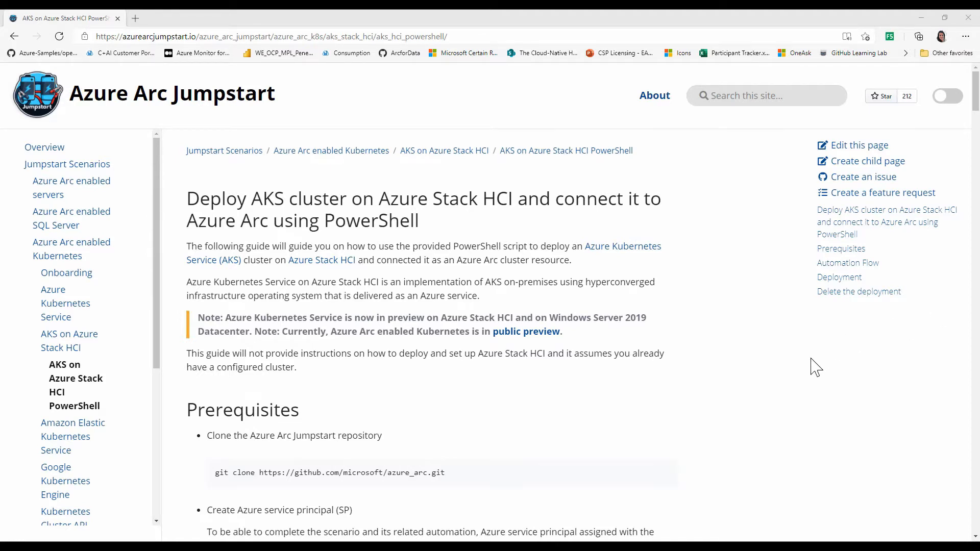
Step: Scroll to Extensions and launch Azure Kubernetes Service for akshcihost001
scroll("down", 3)
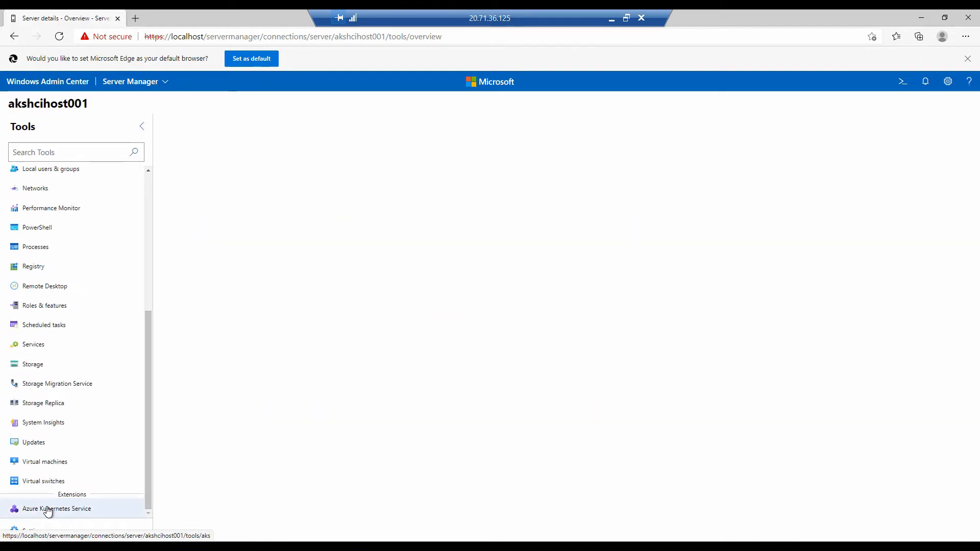
left_click(56, 508)
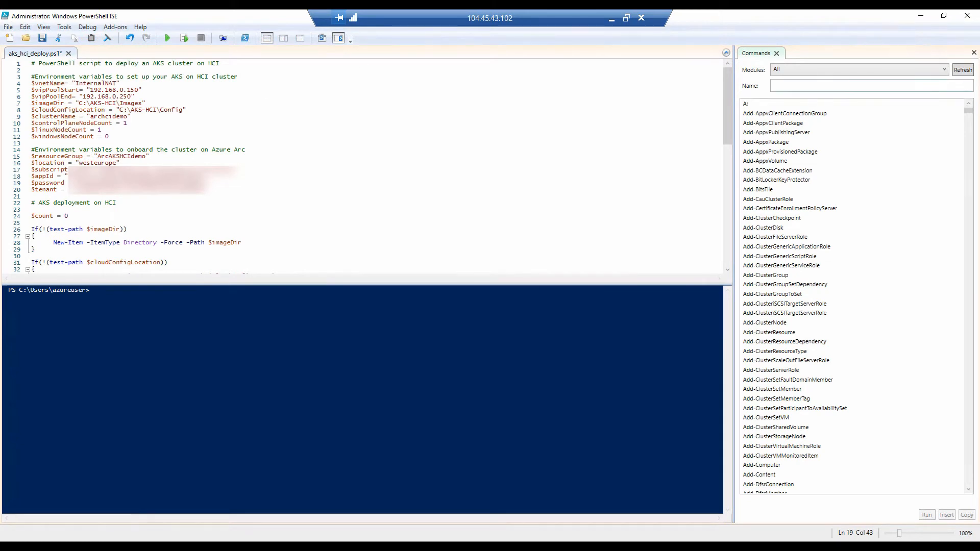
mouse_move(227, 273)
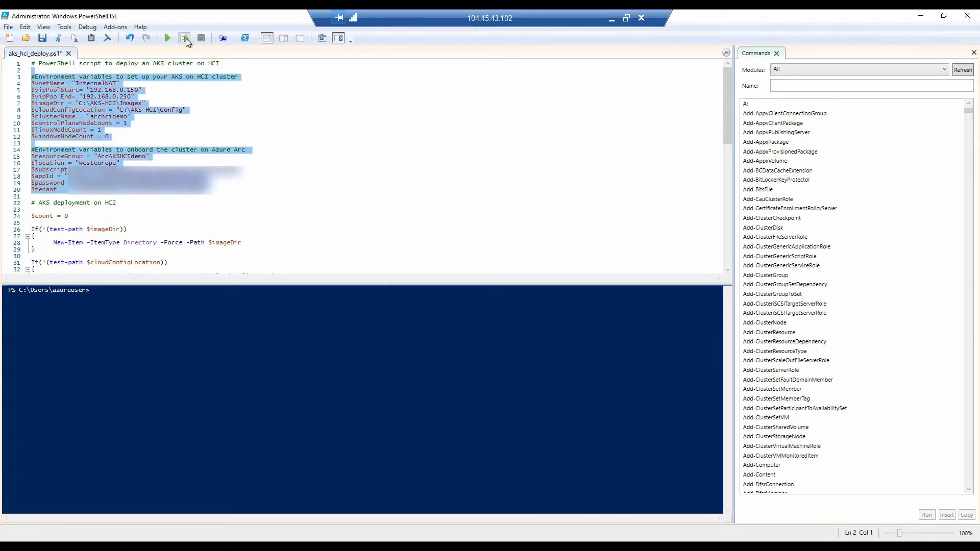
Step: Run the environment variable block, then create the Images and Config folders under C:\AKS-HCI
left_click(183, 39)
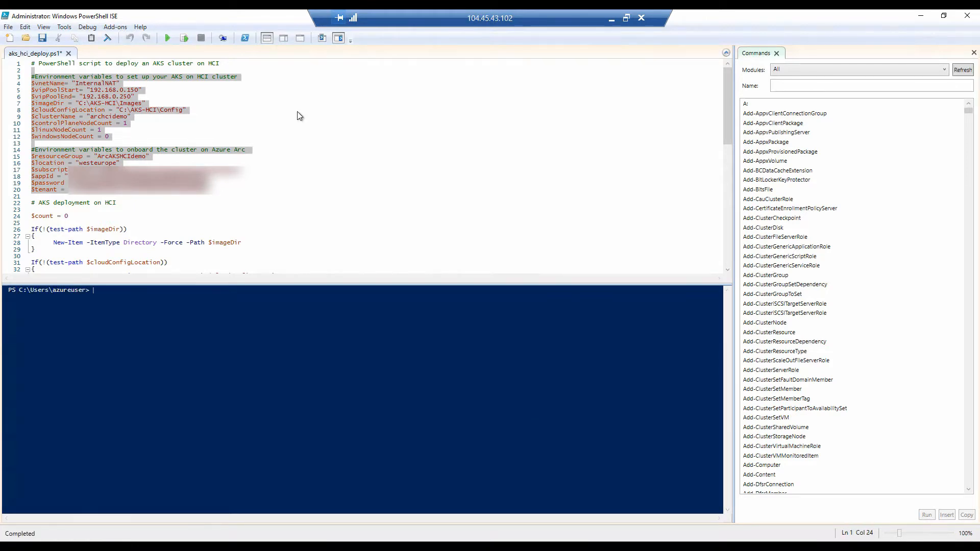
scroll("down", 3)
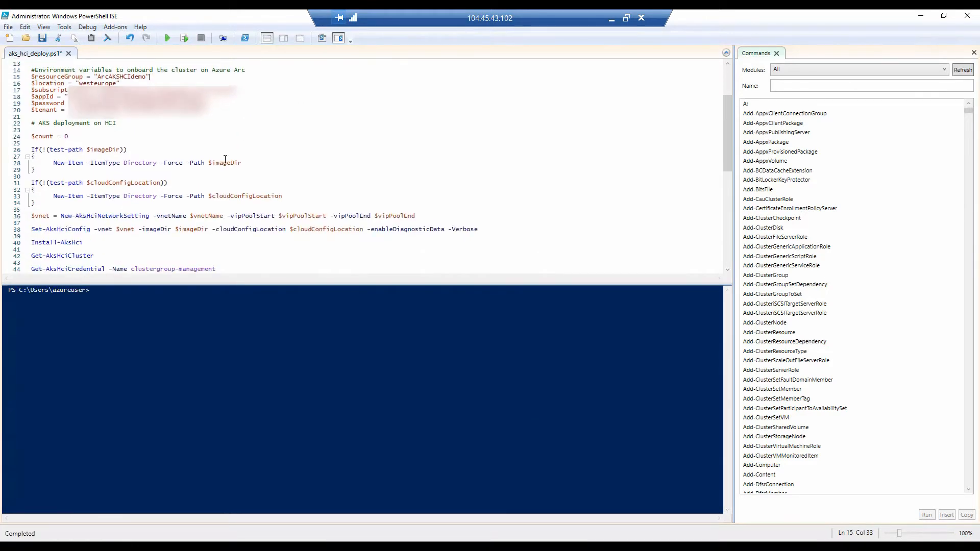
scroll("down", 3)
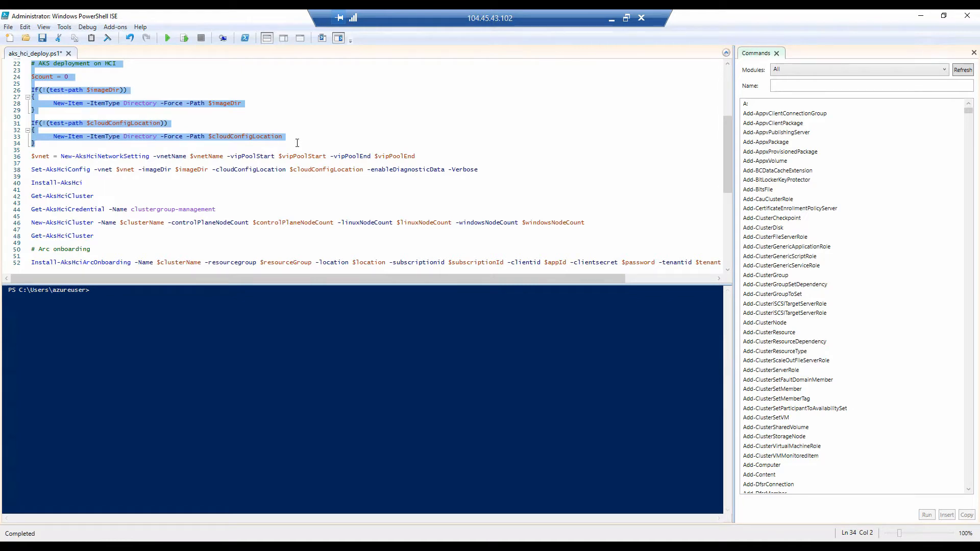
mouse_move(185, 48)
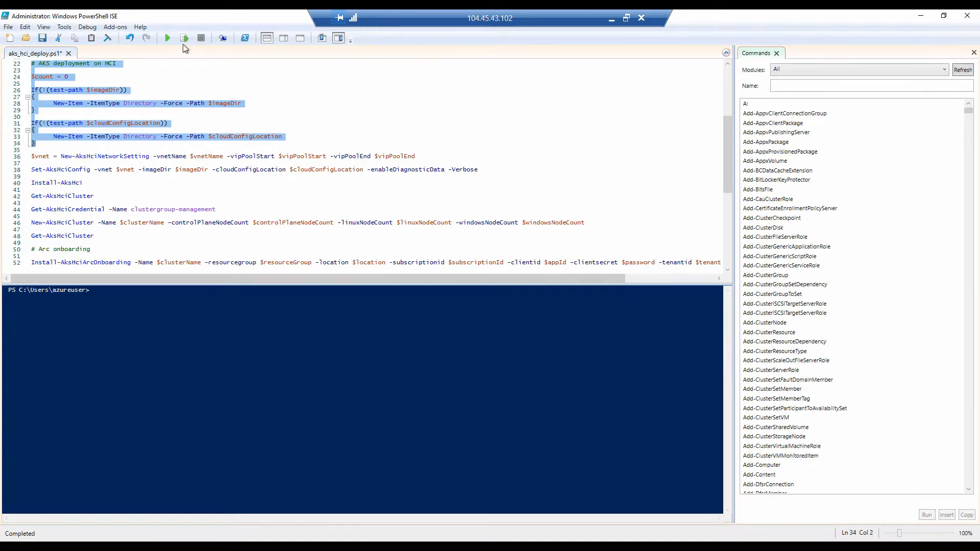
mouse_move(183, 38)
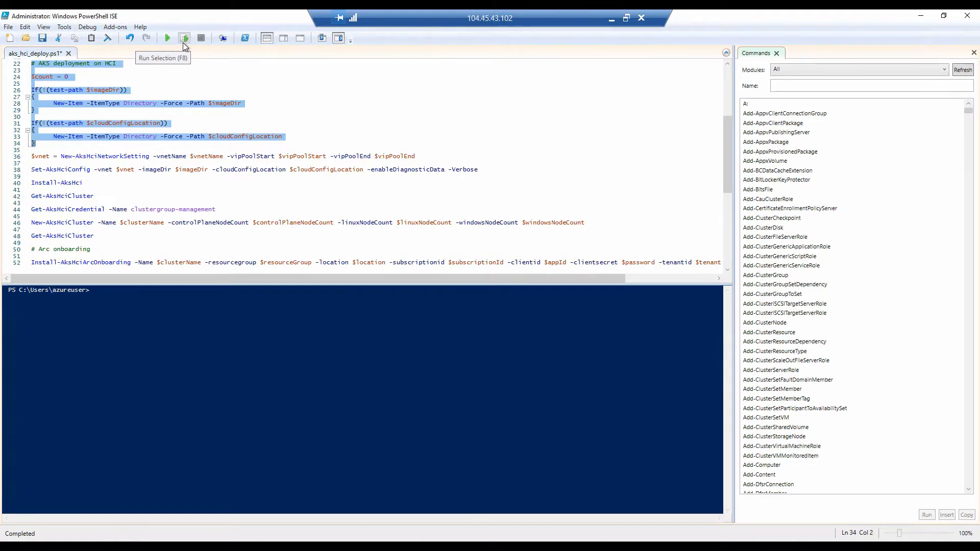
left_click(184, 38)
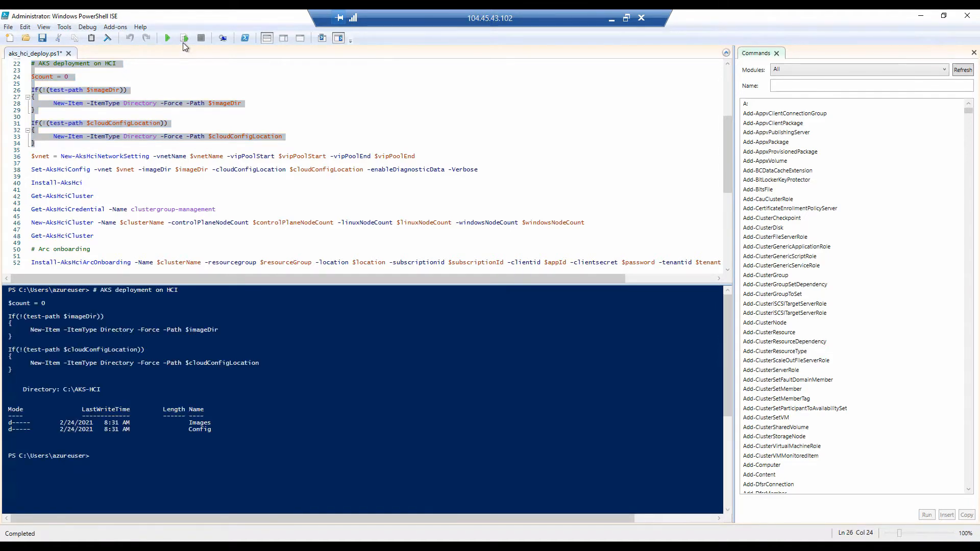
mouse_move(71, 139)
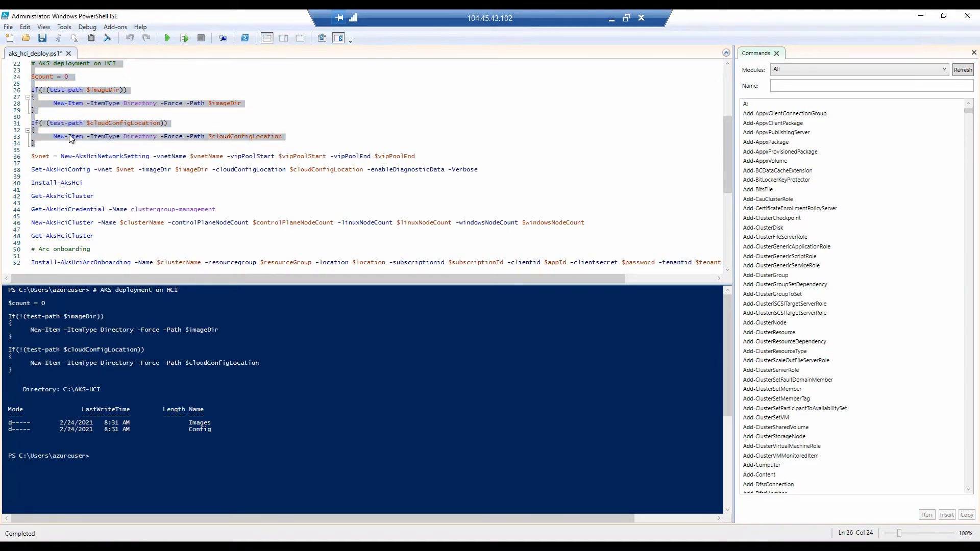
left_click(31, 155)
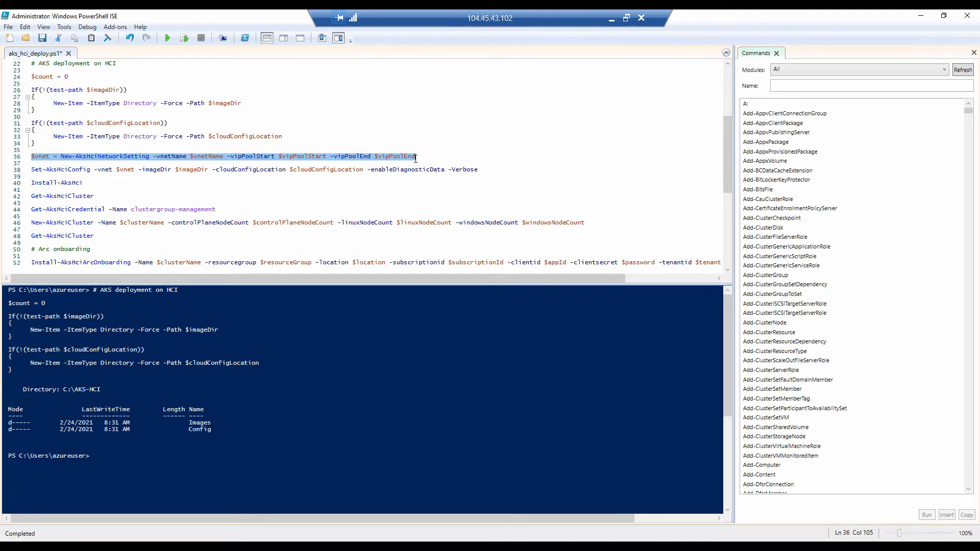
mouse_move(184, 38)
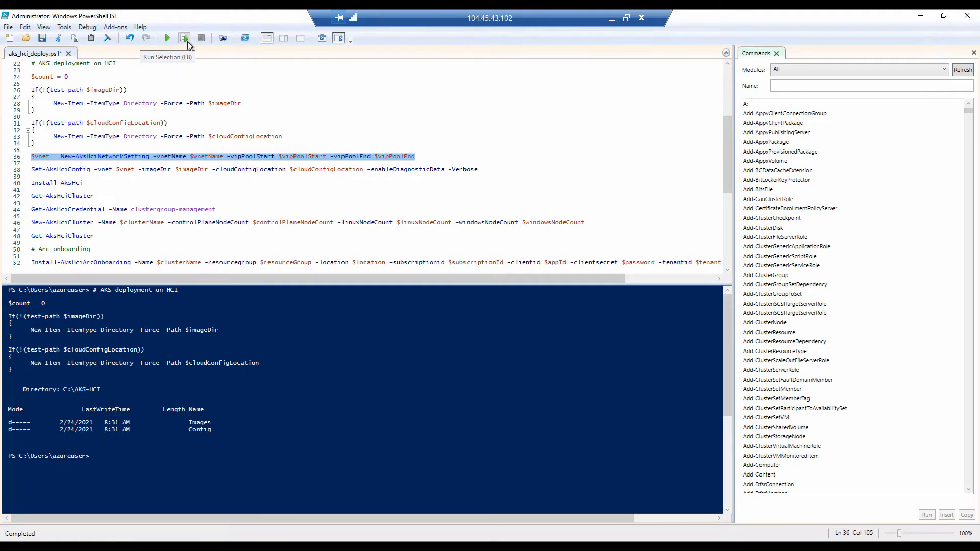
mouse_move(184, 45)
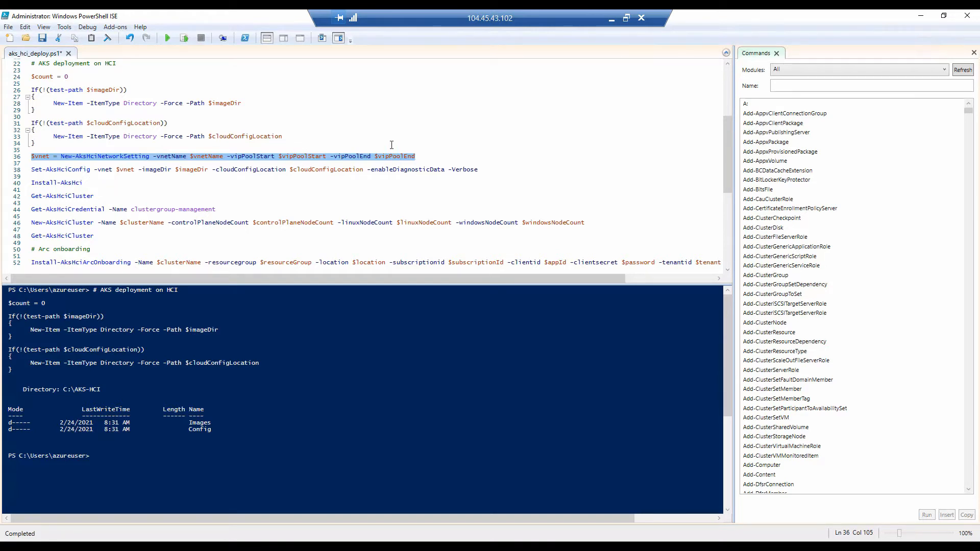
Step: Run New-AksHciNetworkSetting with the publisher set to Always run, then run Set-AksHciConfig
left_click(183, 39)
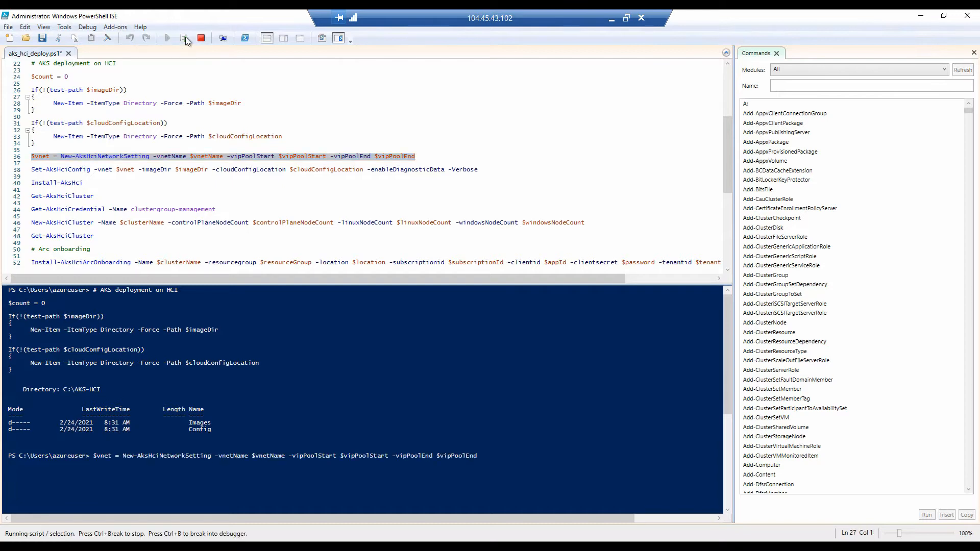
left_click(184, 38)
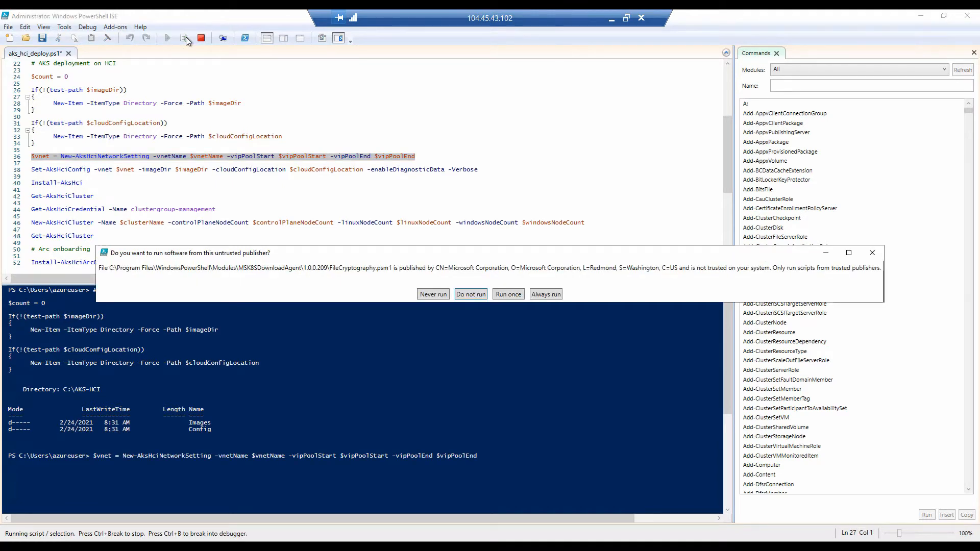
mouse_move(544, 294)
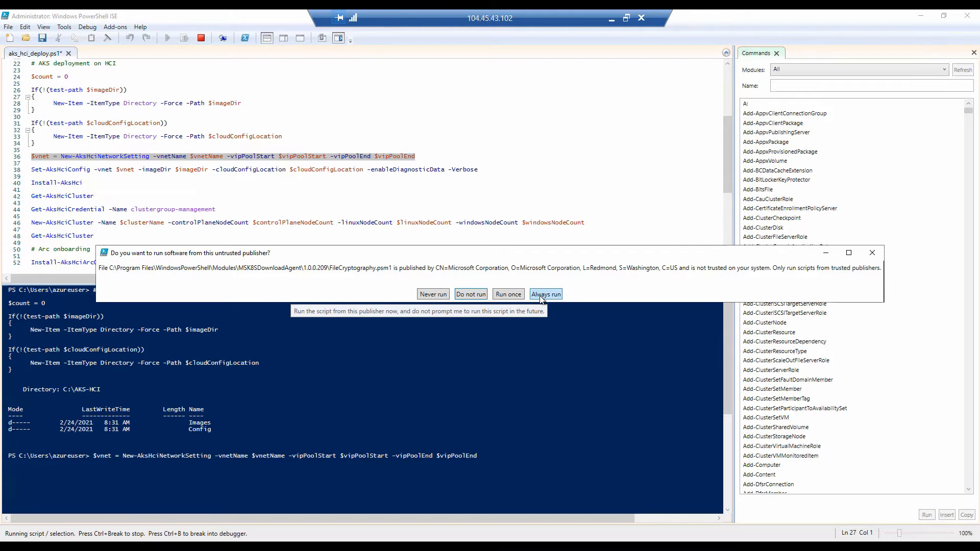
left_click(544, 294)
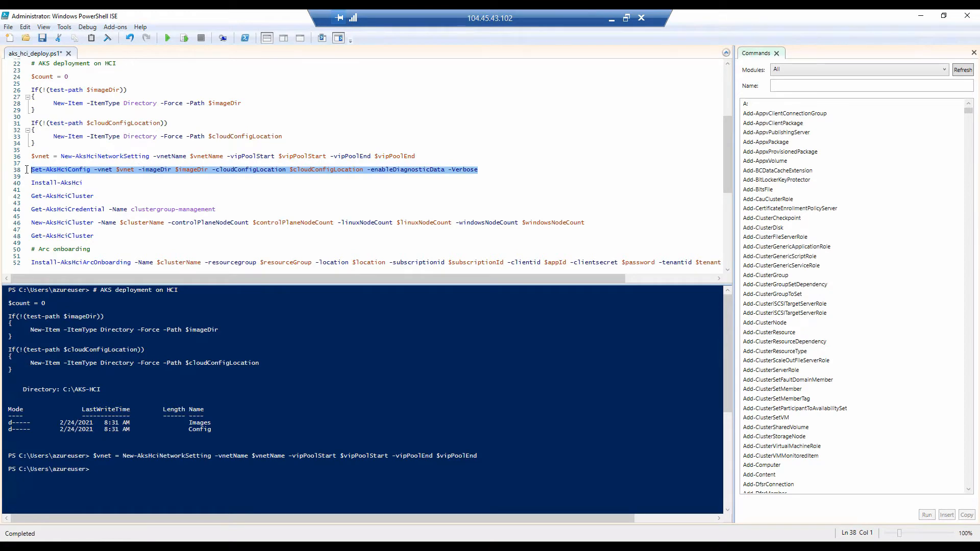
left_click(184, 38)
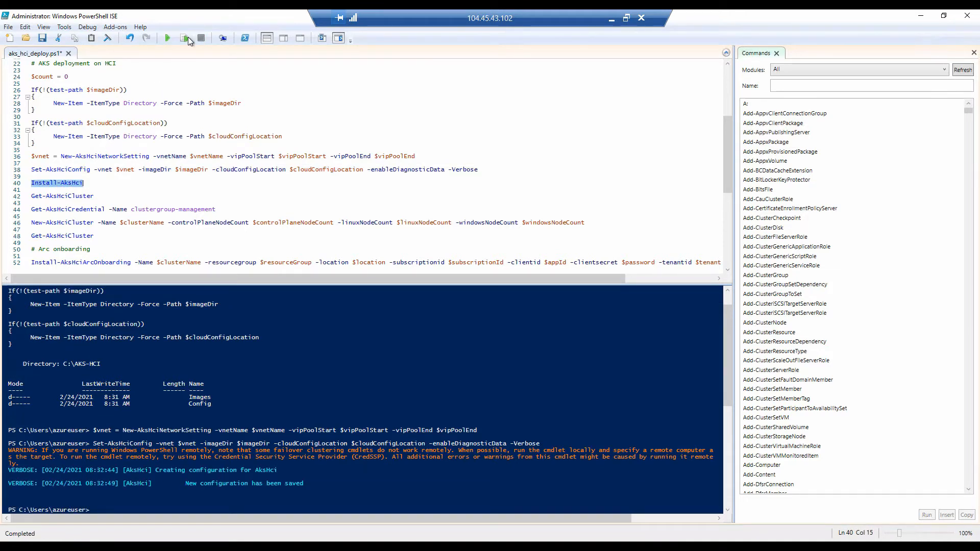
Step: Run Install-AksHci to deploy the AKS host until the console returns to a prompt
left_click(183, 38)
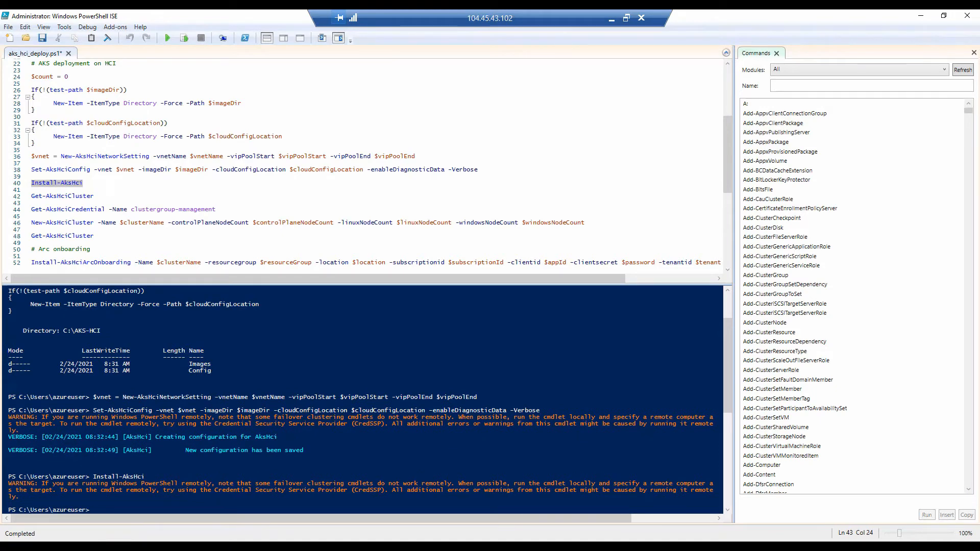
left_click(95, 196)
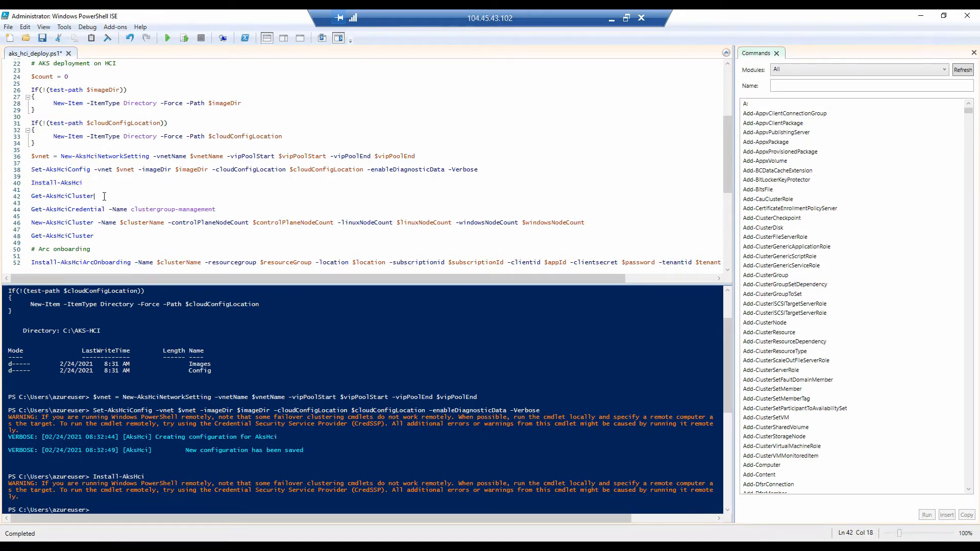
Step: Run Get-AksHciCluster, then Get-AksHciCredential -Name clustergroup-management
left_click(184, 38)
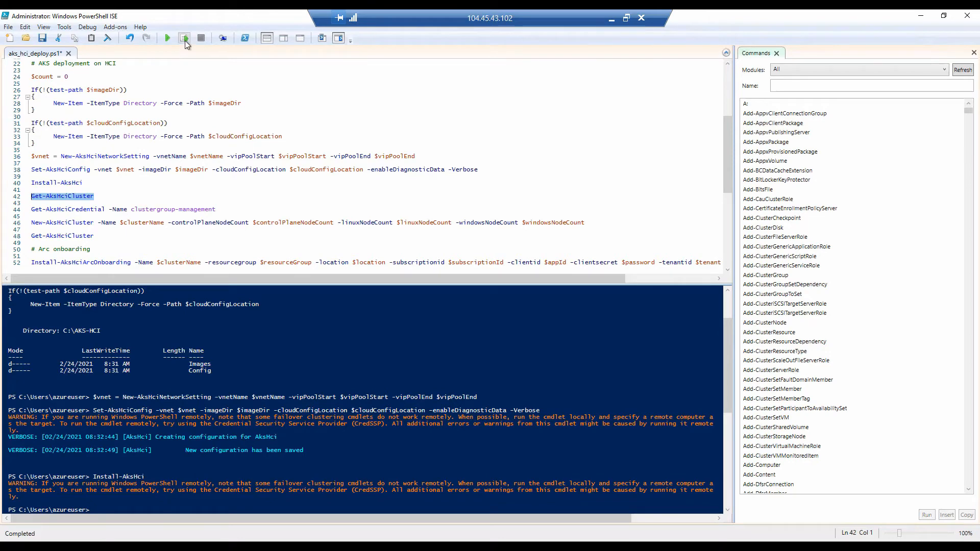
left_click(183, 39)
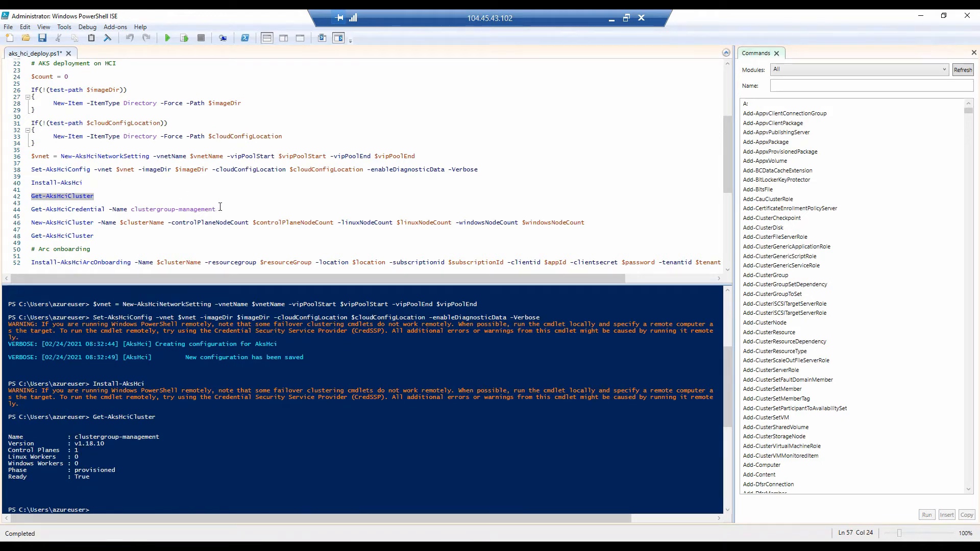
left_click(33, 208)
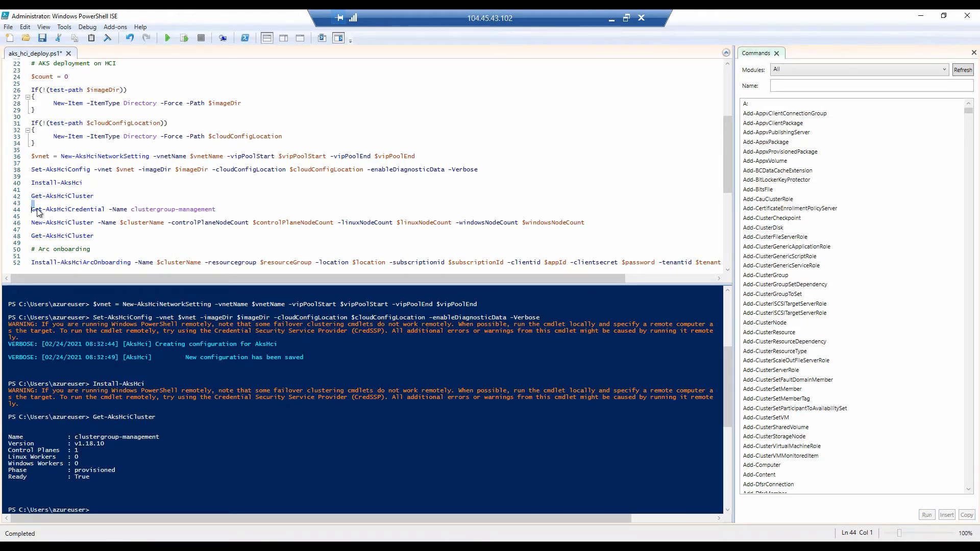
triple_click(123, 208)
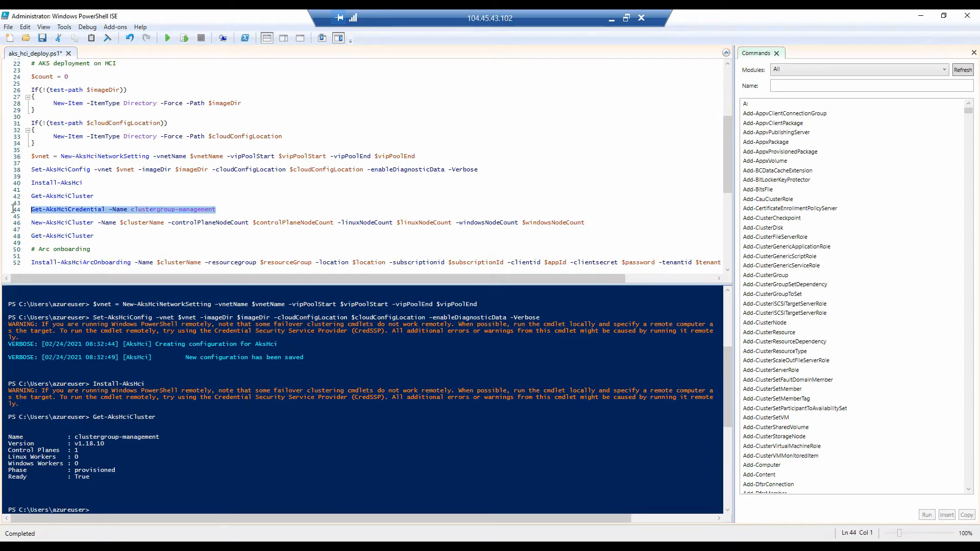
left_click(184, 38)
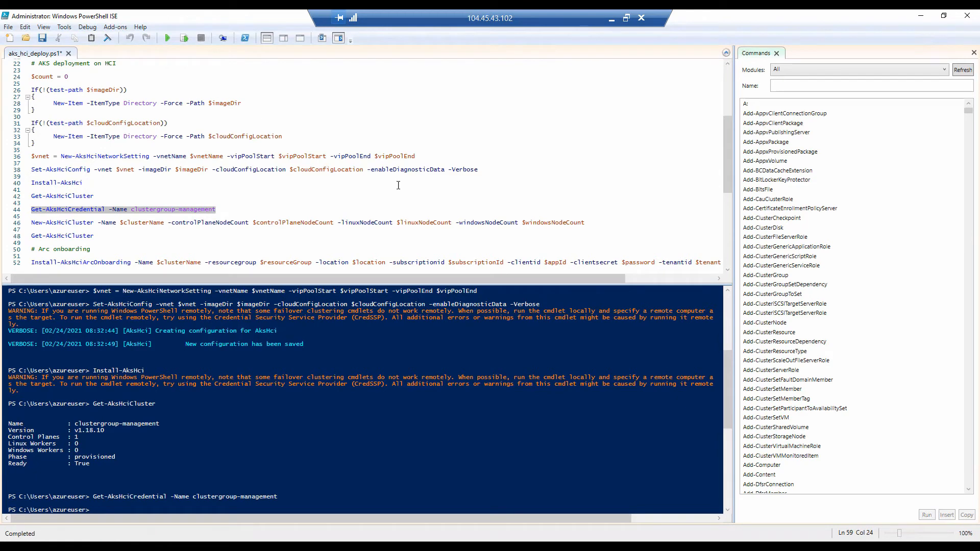
left_click(595, 222)
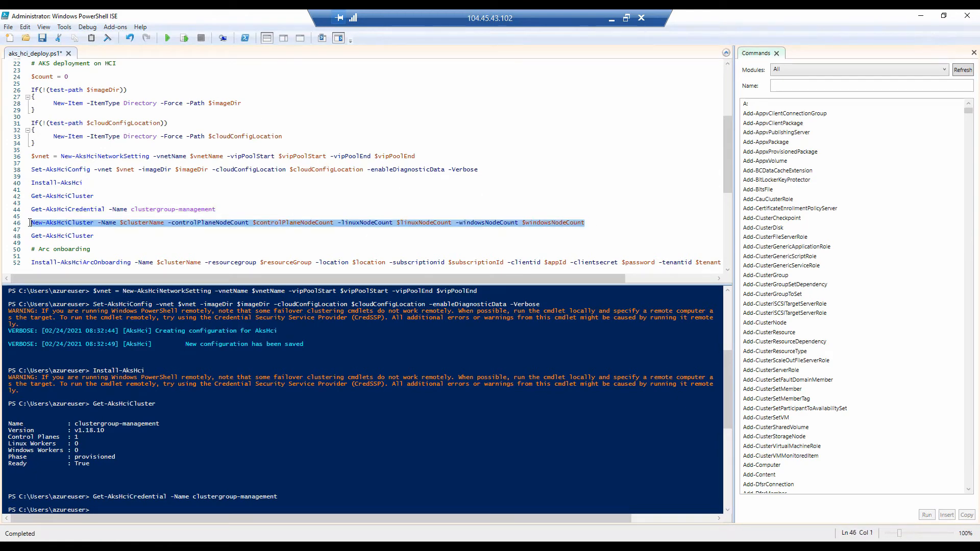
Step: Run New-AksHciCluster with the cluster name and control plane, Linux and Windows node counts
left_click(167, 38)
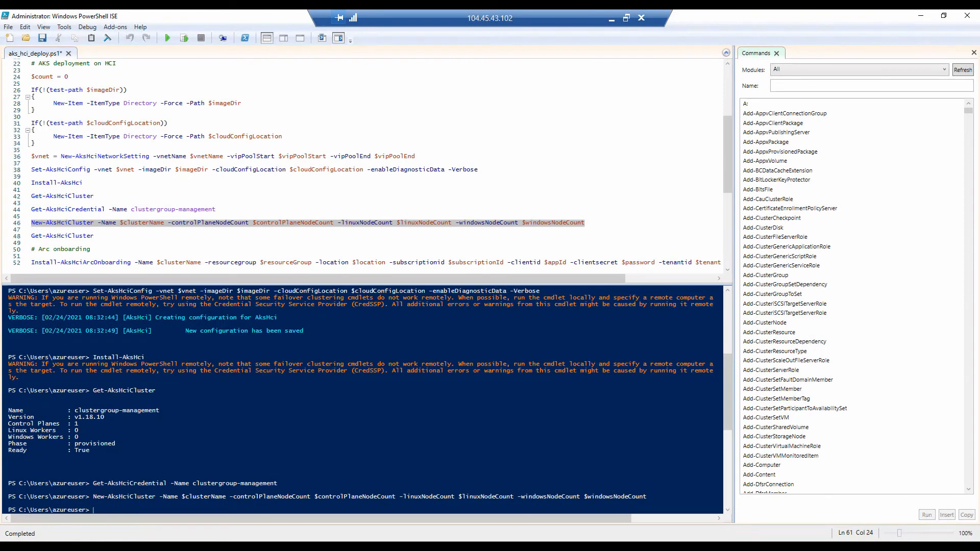
mouse_move(888, 20)
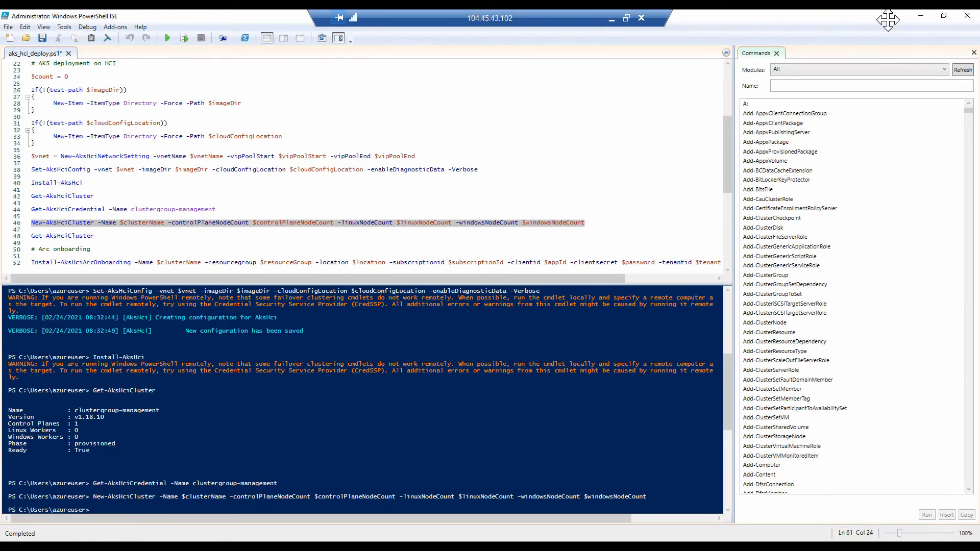
Step: Rerun Get-AksHciCluster to verify archcidemo has one control plane and one Linux worker
left_click(95, 236)
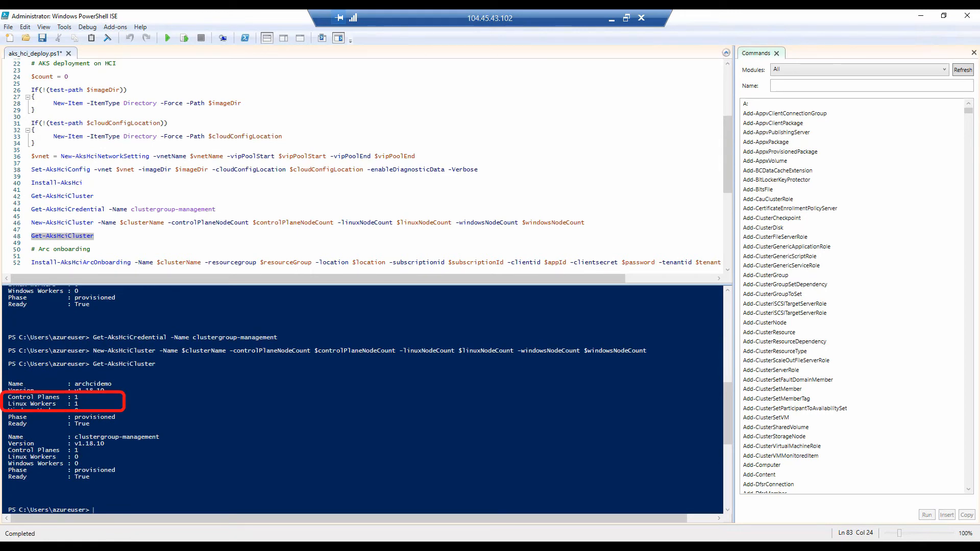
mouse_move(90, 251)
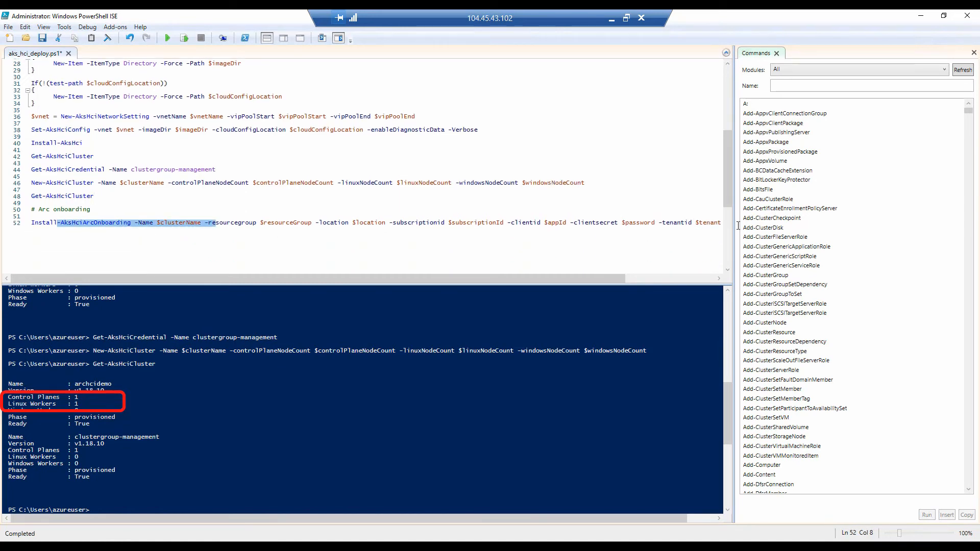
Step: Run Install-AksHciArcOnboarding to create the arc-onboarding-archcidemo addon
left_click(92, 223)
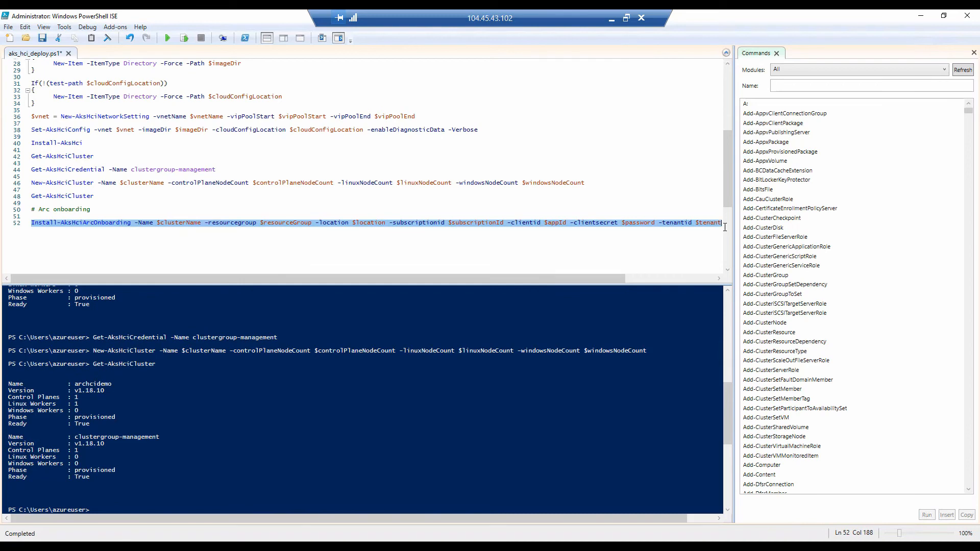
left_click(183, 39)
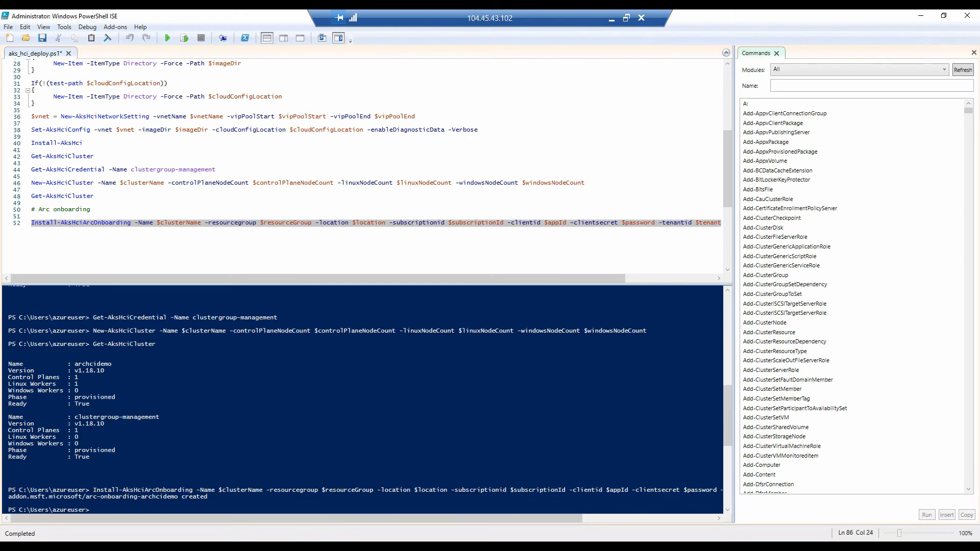
mouse_move(761, 12)
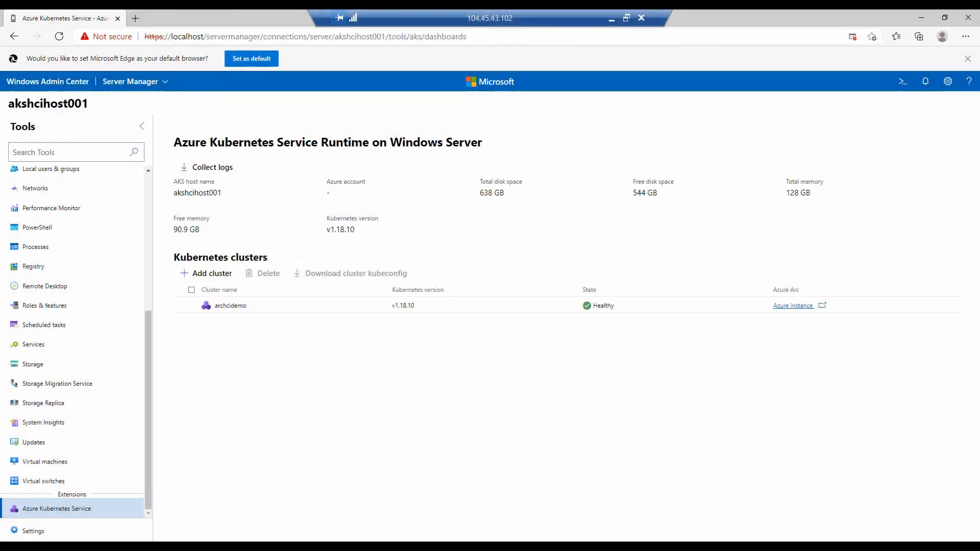
mouse_move(201, 538)
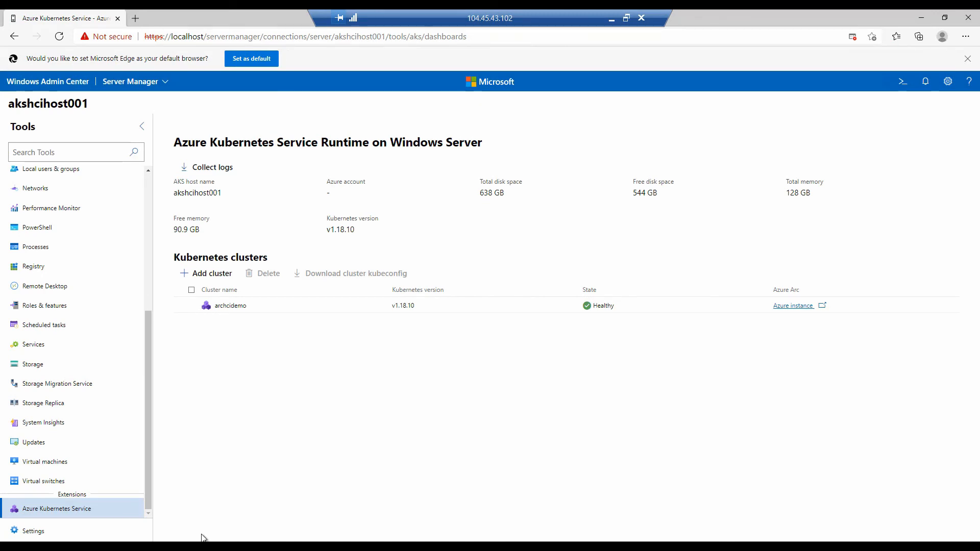
mouse_move(242, 421)
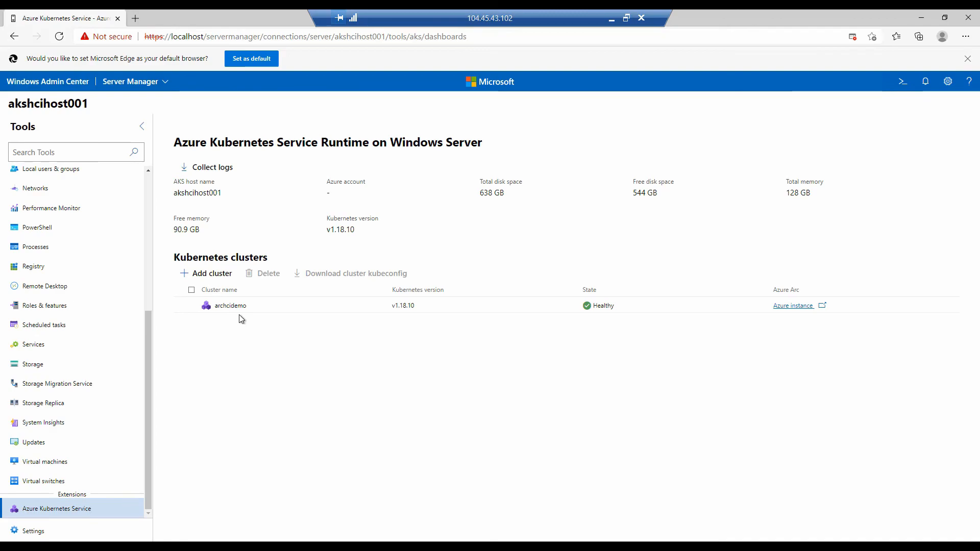
Step: Check that archcidemo shows Healthy with an Azure Arc instance in Windows Admin Center
left_click(793, 306)
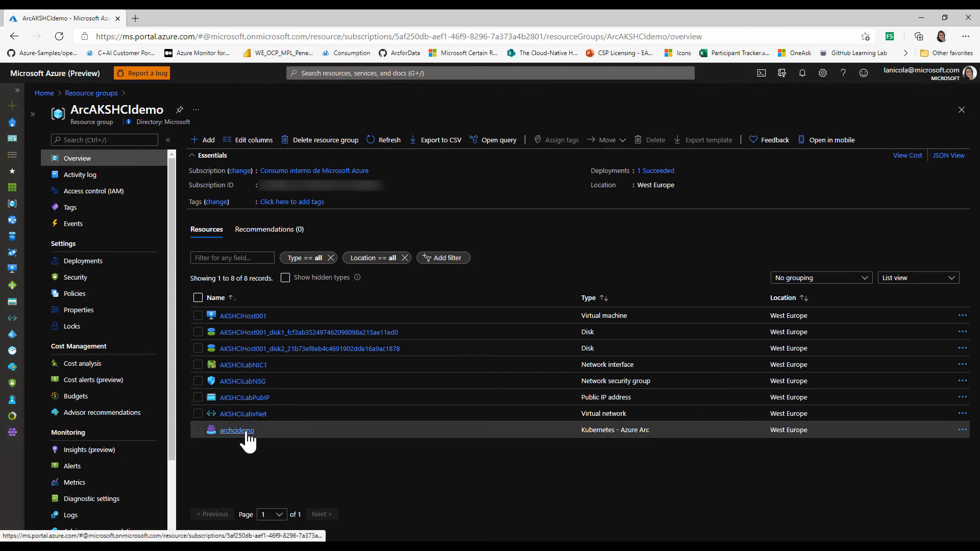
Step: Open the archcidemo Kubernetes - Azure Arc resource in the ArcAKSHCIdemo resource group
left_click(236, 430)
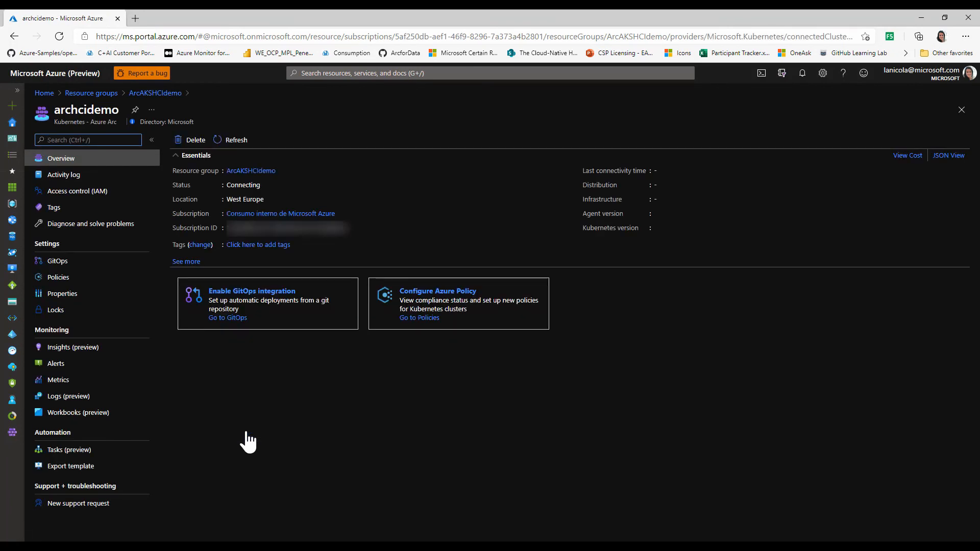
mouse_move(629, 399)
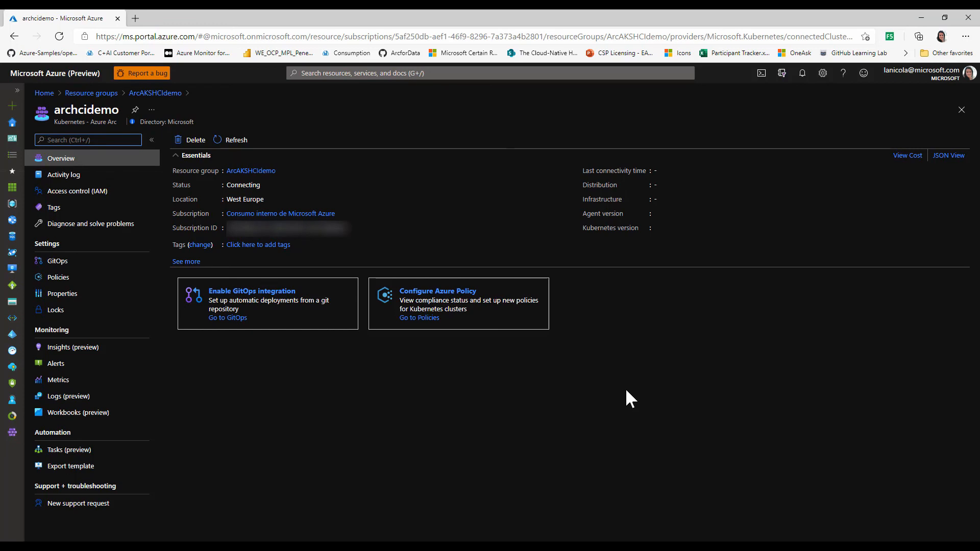